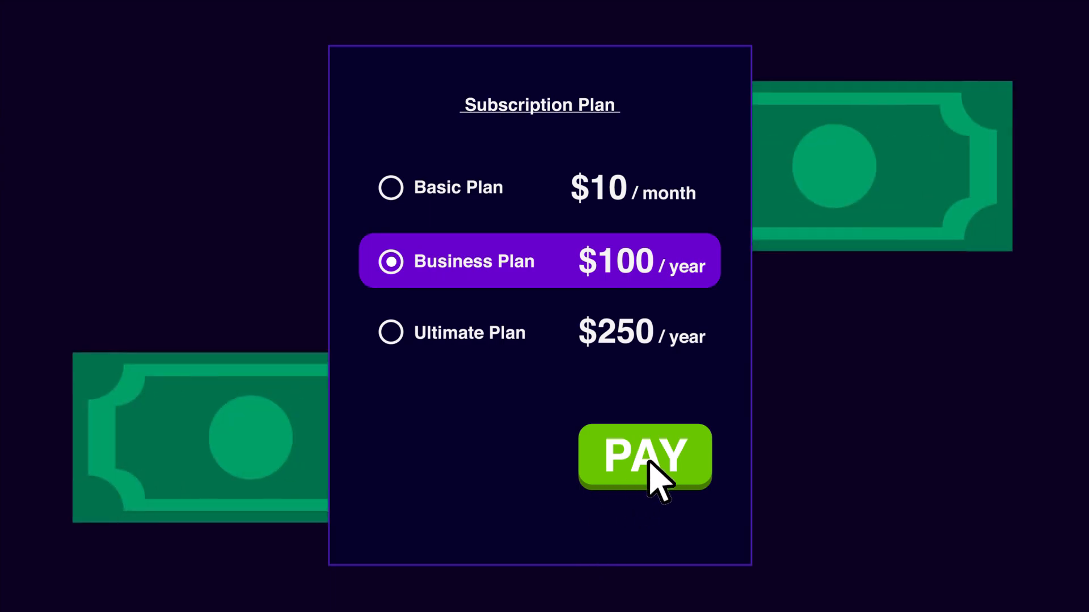
# View the published Tutorial RP 5.2.2 page with the Recurring Payment item form
pyautogui.click(644, 456)
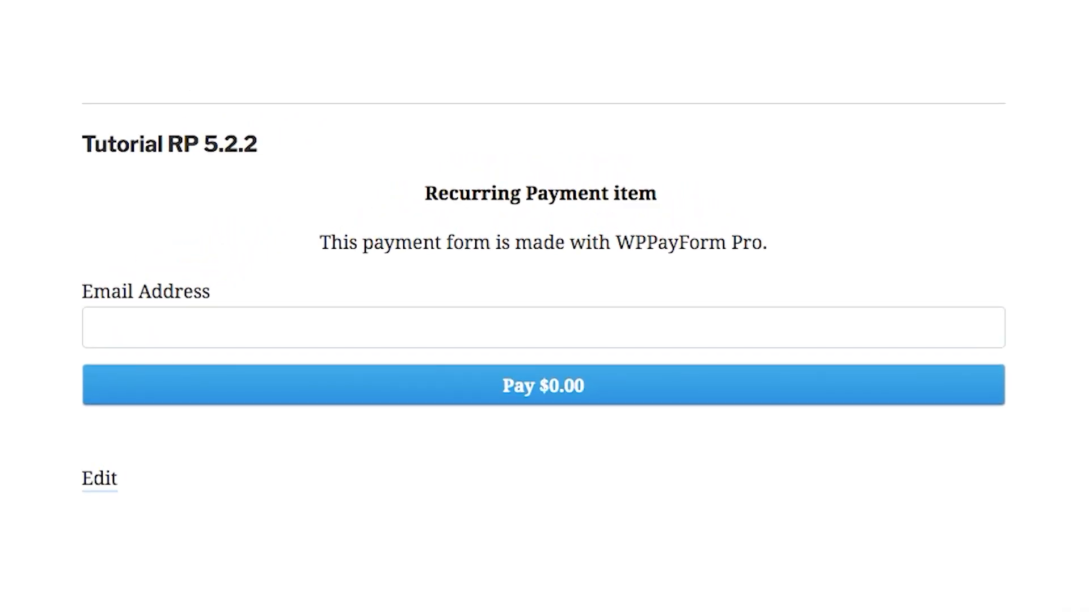
# Edit Blank Form (#307) in the form builder's Form Fields view
pyautogui.click(97, 478)
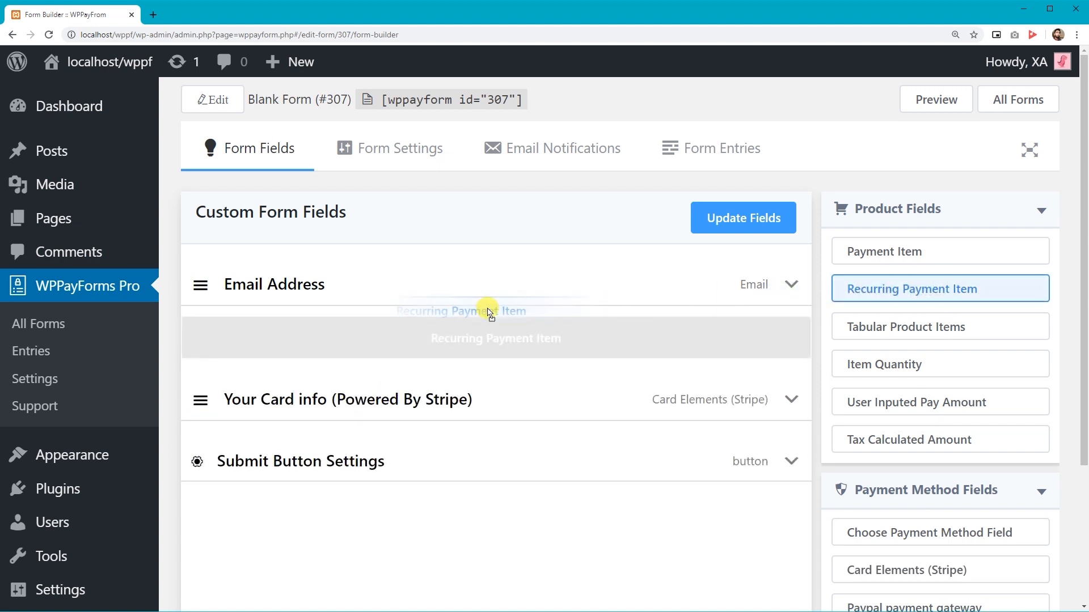
# Add a Recurring Payment Item below Email Address and set it to 'Chose One from Multiple Pricing Plans'
pyautogui.moveTo(939, 288); pyautogui.dragTo(495, 338)
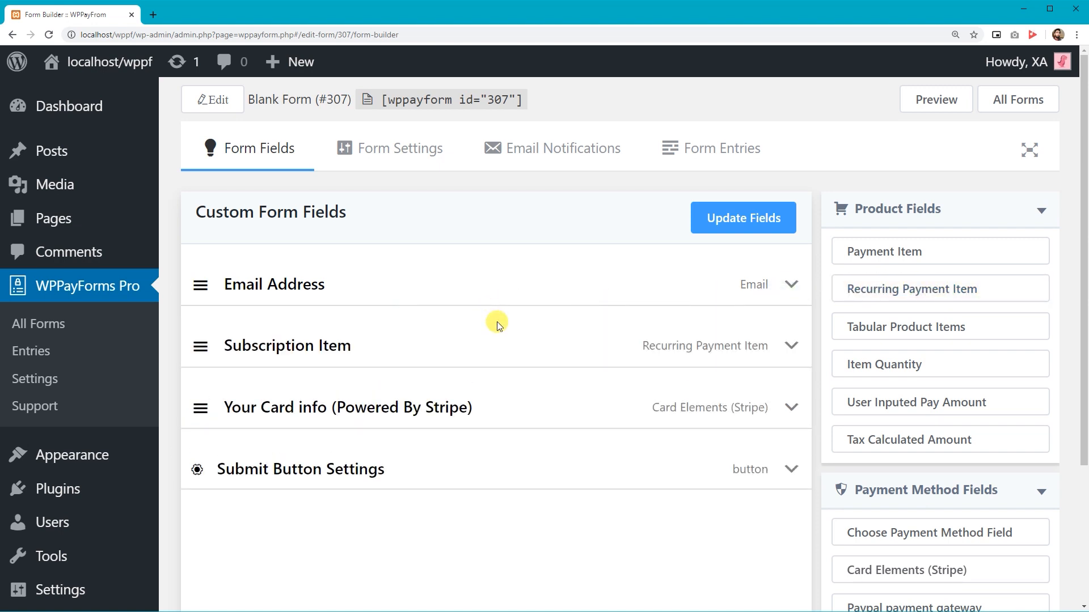
pyautogui.moveTo(802, 354)
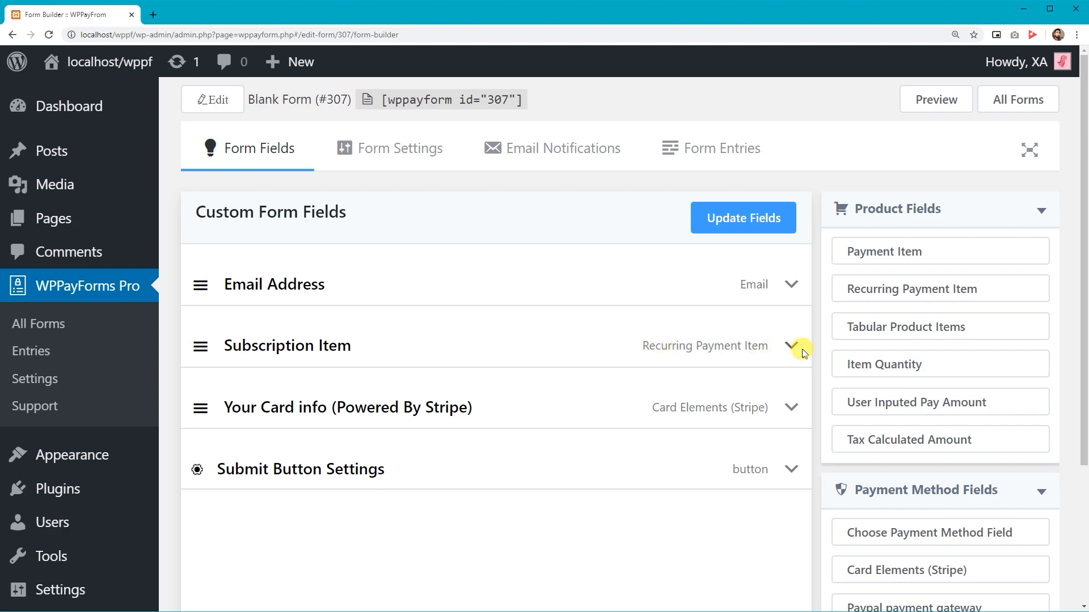
pyautogui.click(790, 346)
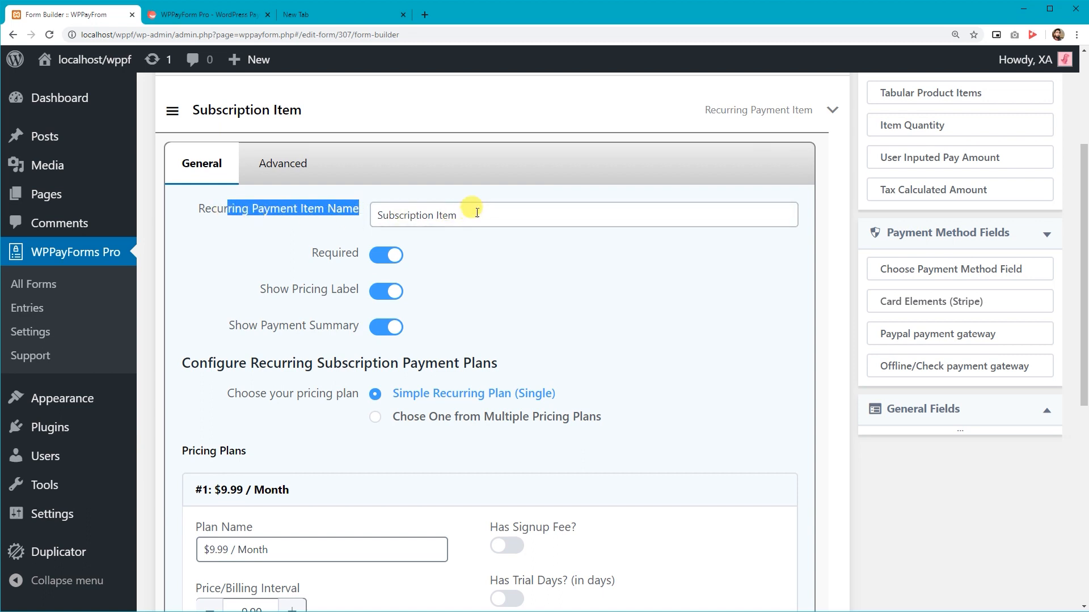
pyautogui.doubleClick(436, 214)
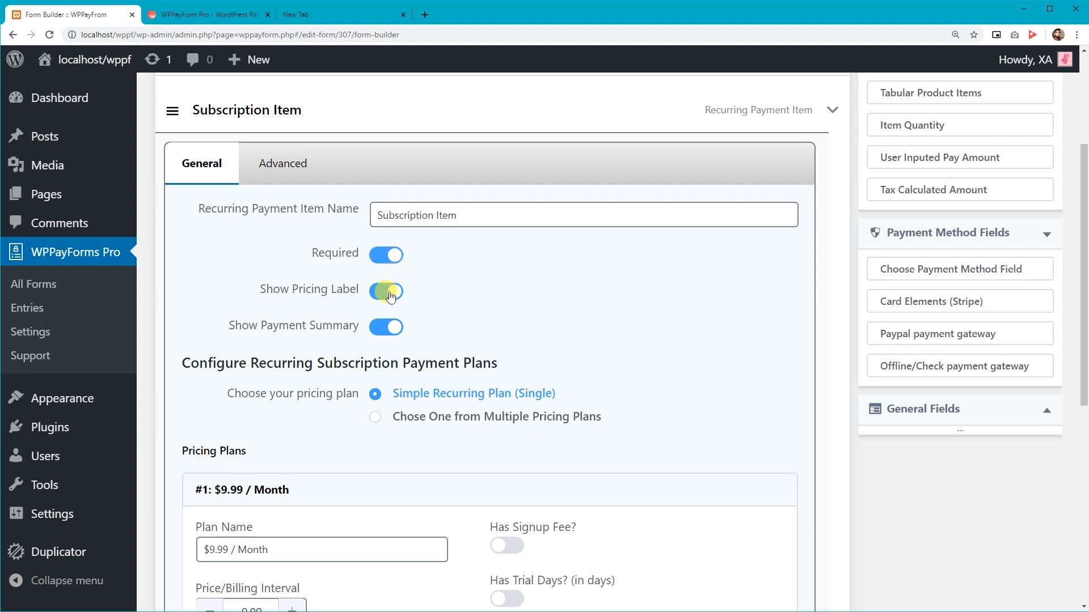
pyautogui.click(385, 292)
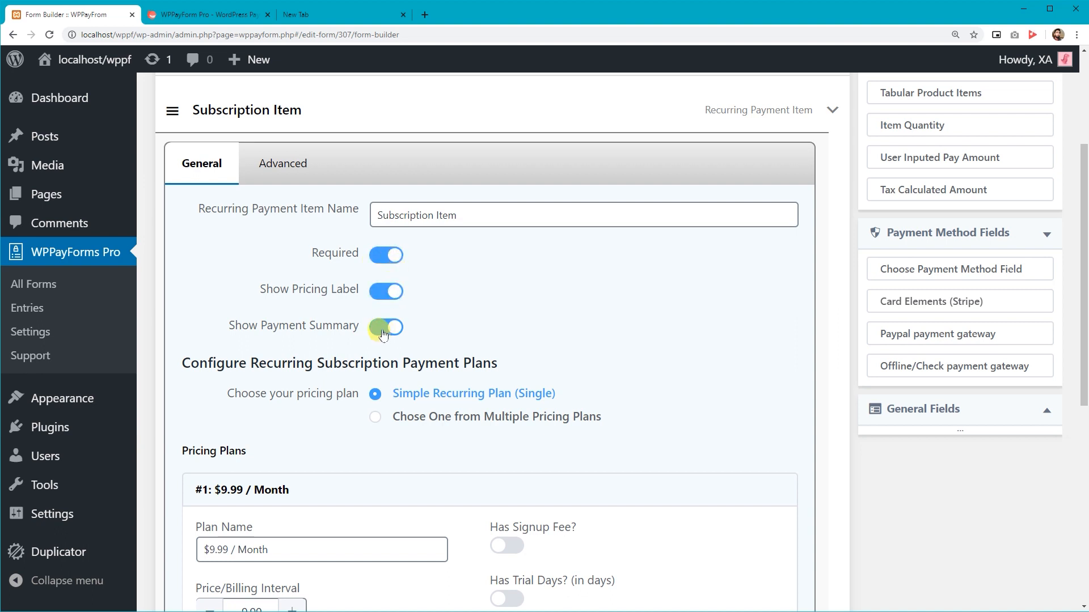
pyautogui.scroll(-3)
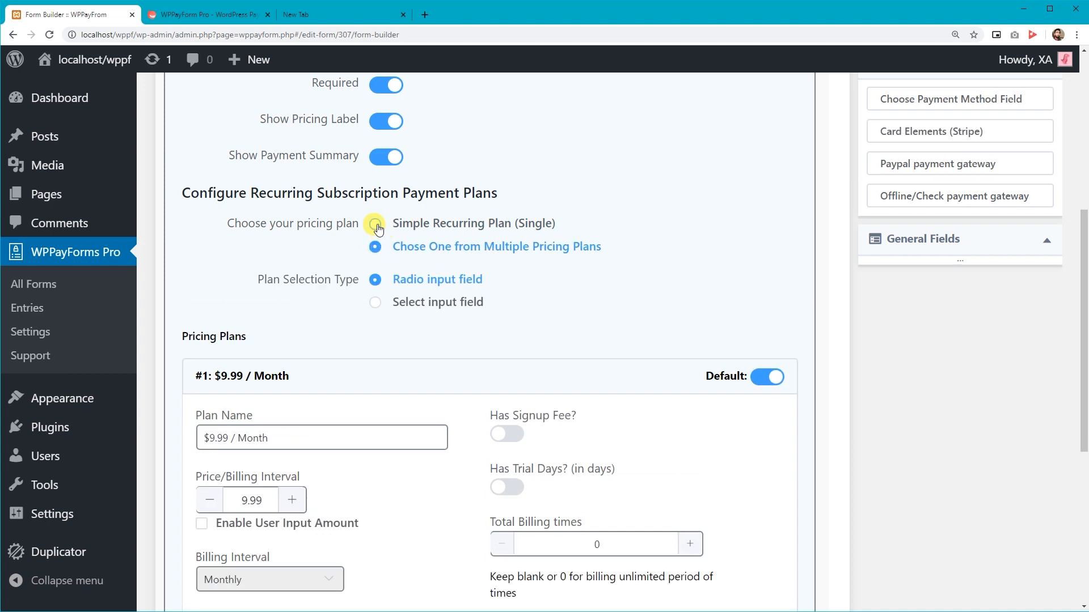
# Keep Multiple Pricing Plans selected and add a second plan under the $9.99/Month plan
pyautogui.click(375, 223)
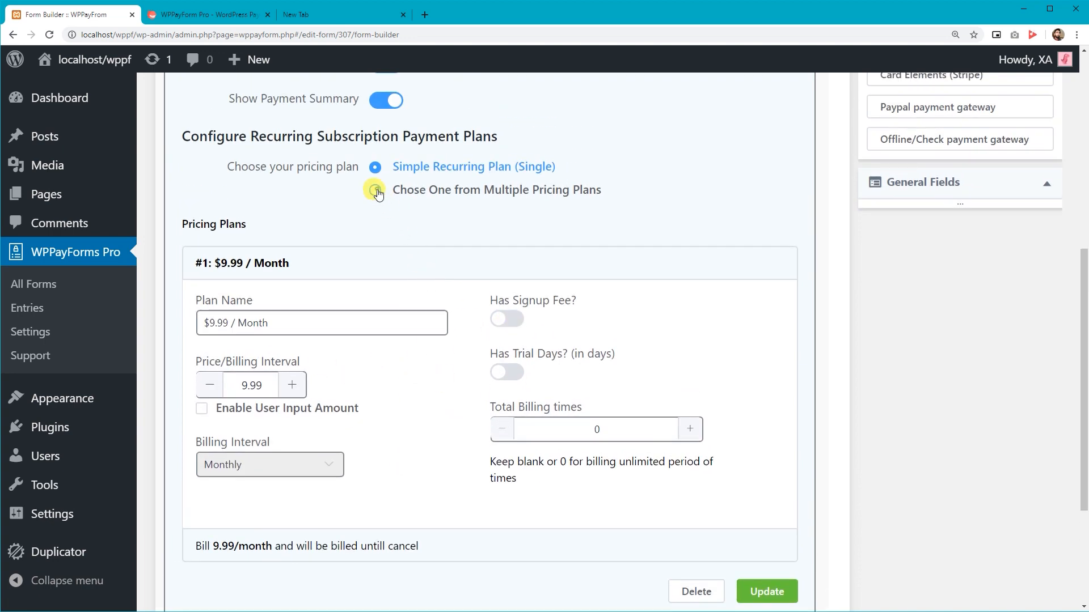
pyautogui.click(374, 189)
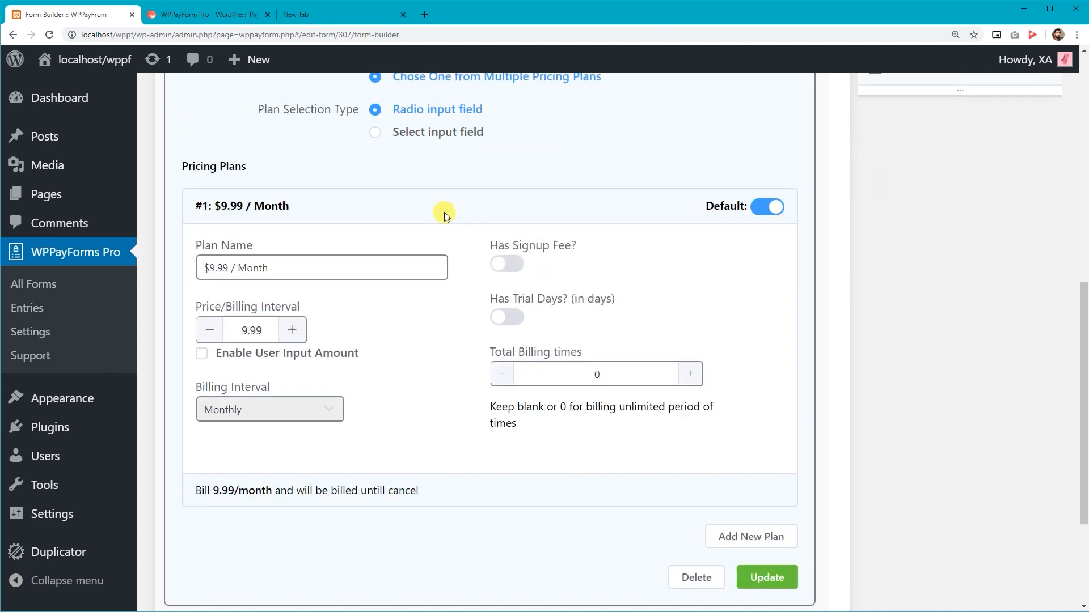
pyautogui.scroll(-3)
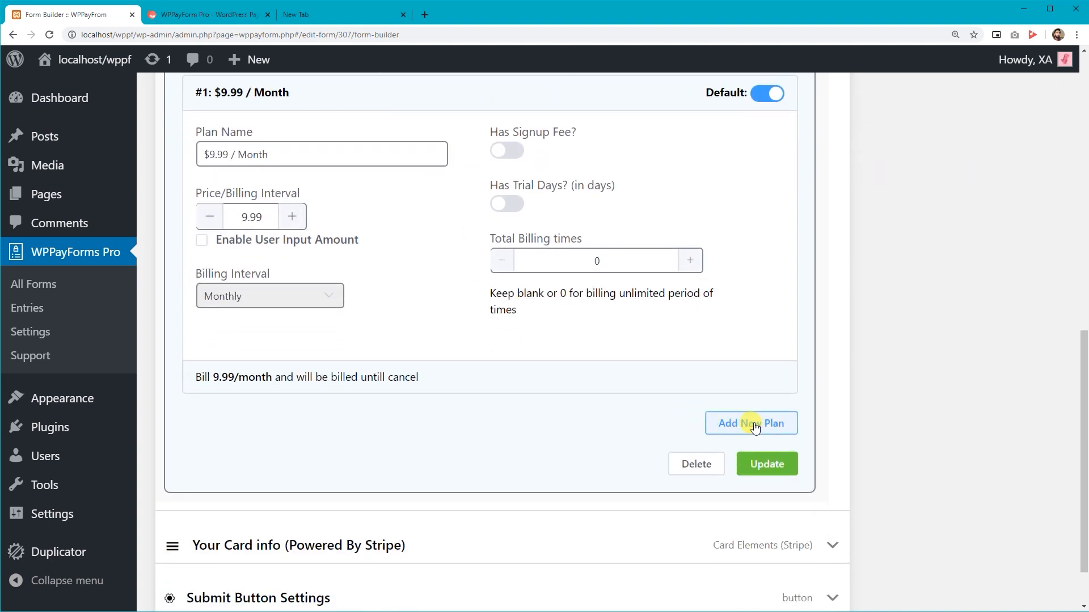
pyautogui.click(751, 423)
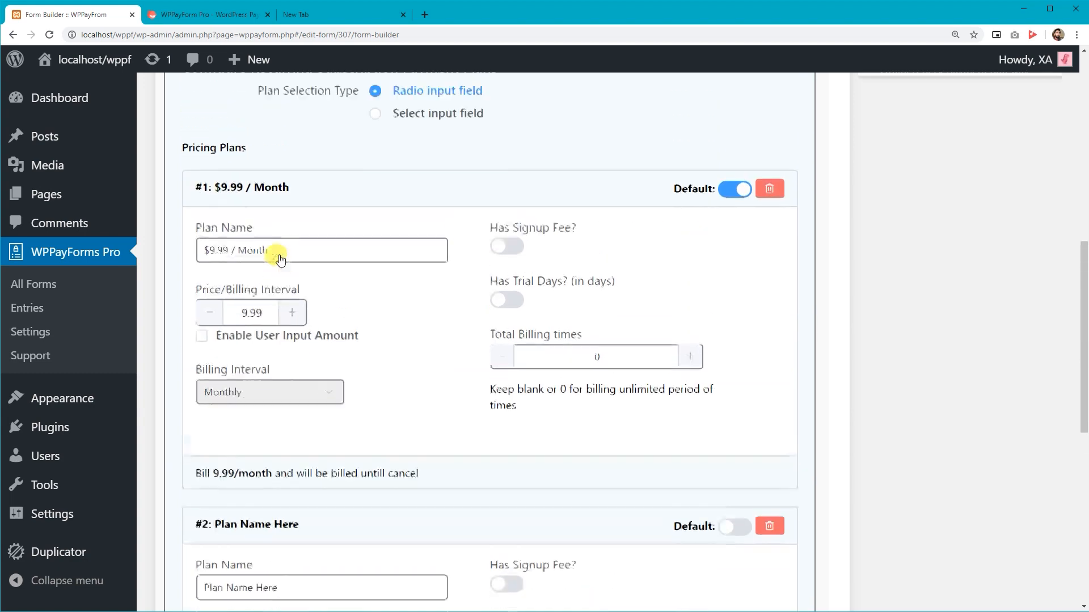
# Name plan #1 'Basic Plan' with a price of 10 billed Monthly
pyautogui.write('Basic Plan')
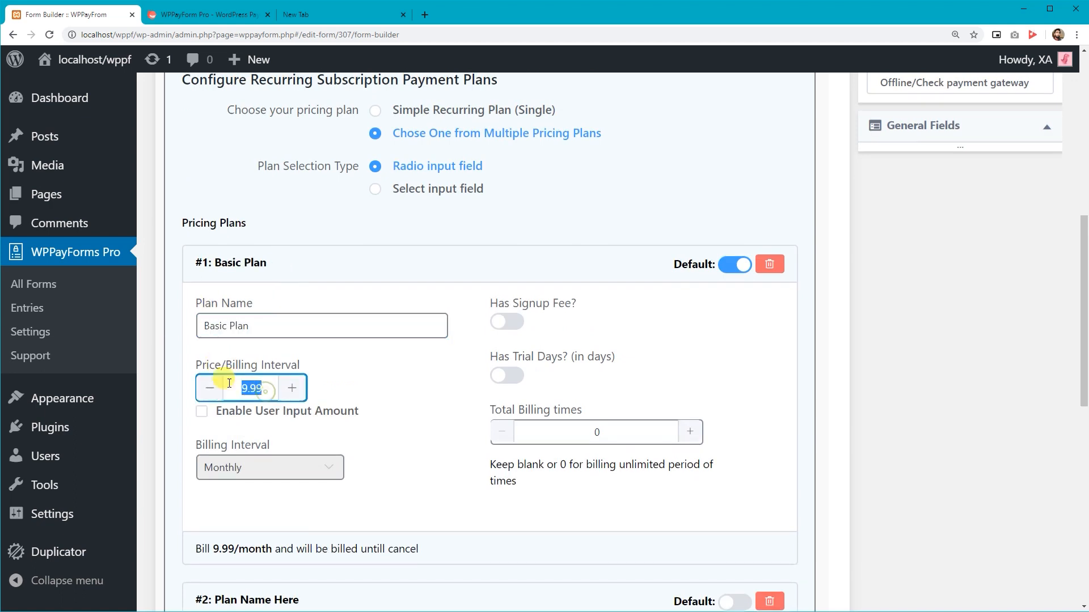
pyautogui.write('10')
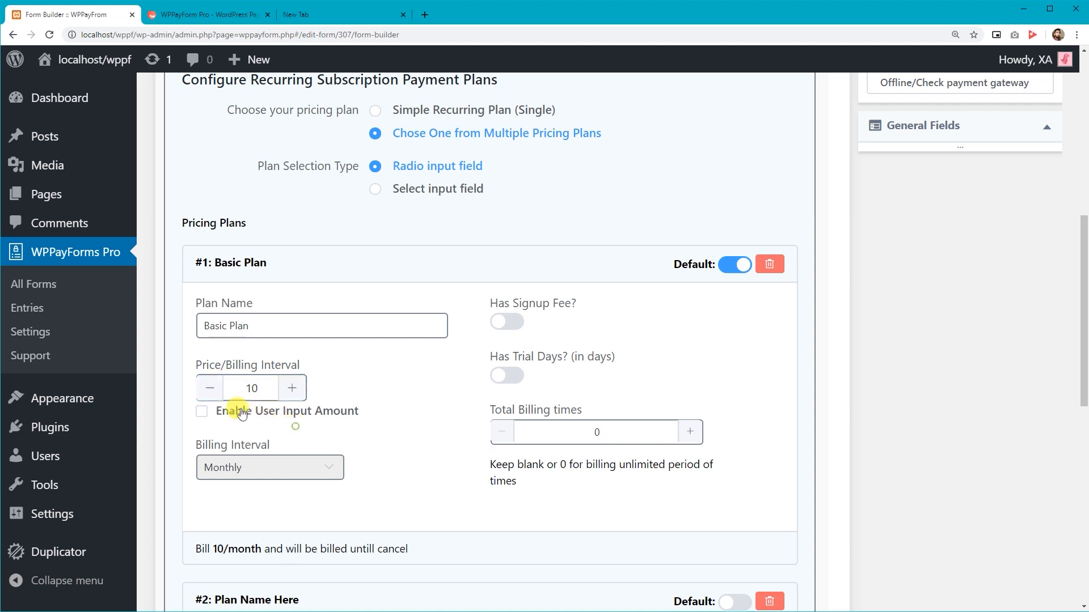
pyautogui.click(202, 411)
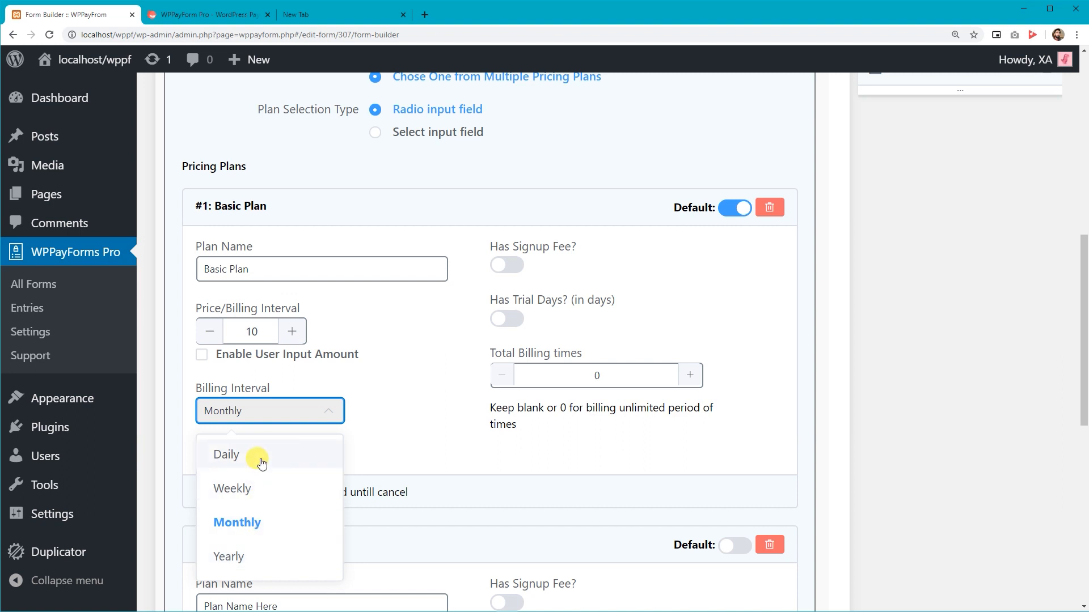
pyautogui.moveTo(308, 453)
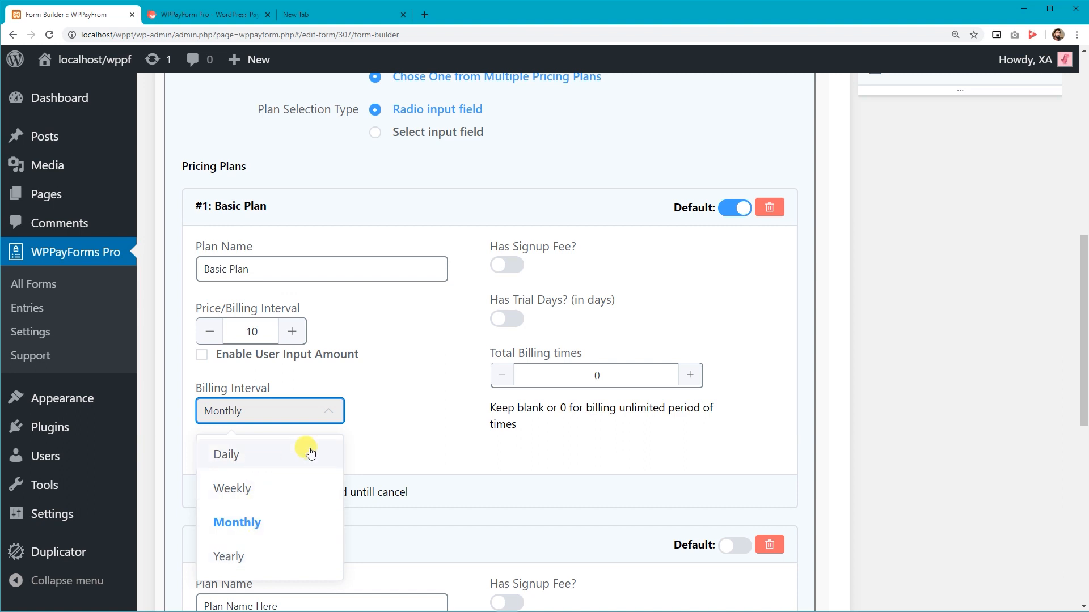
pyautogui.click(506, 270)
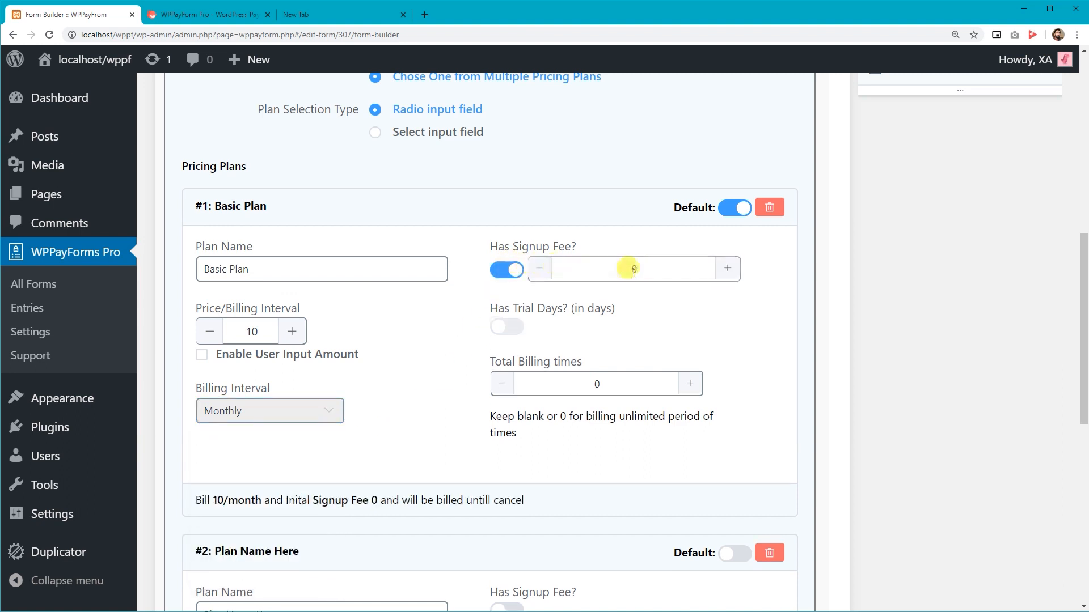
# Give Basic Plan a signup fee of 5 and 12 total billing times, no trial period
pyautogui.click(506, 270)
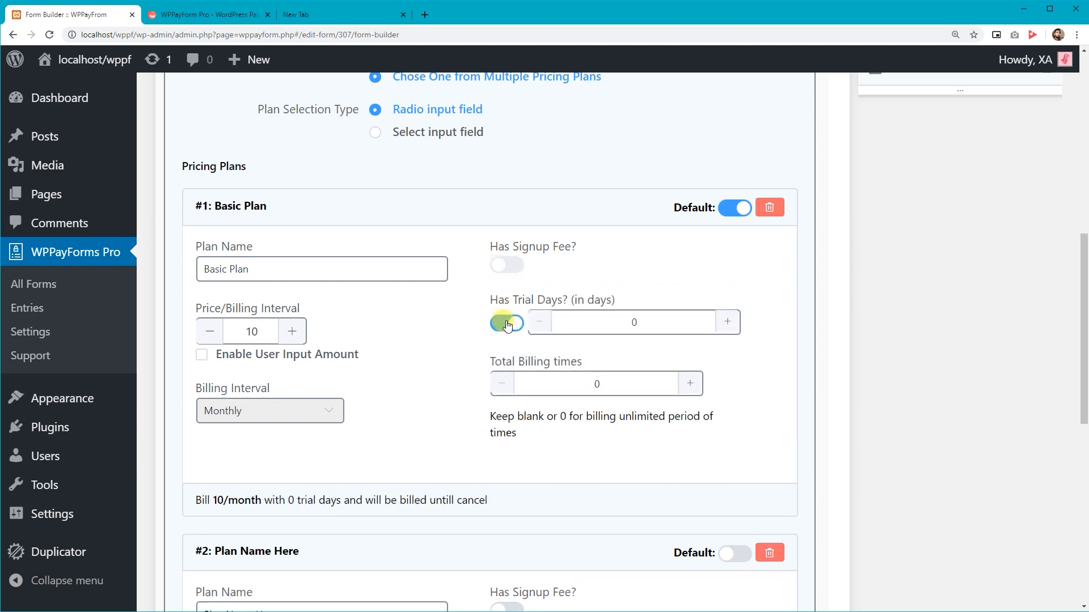
pyautogui.click(506, 321)
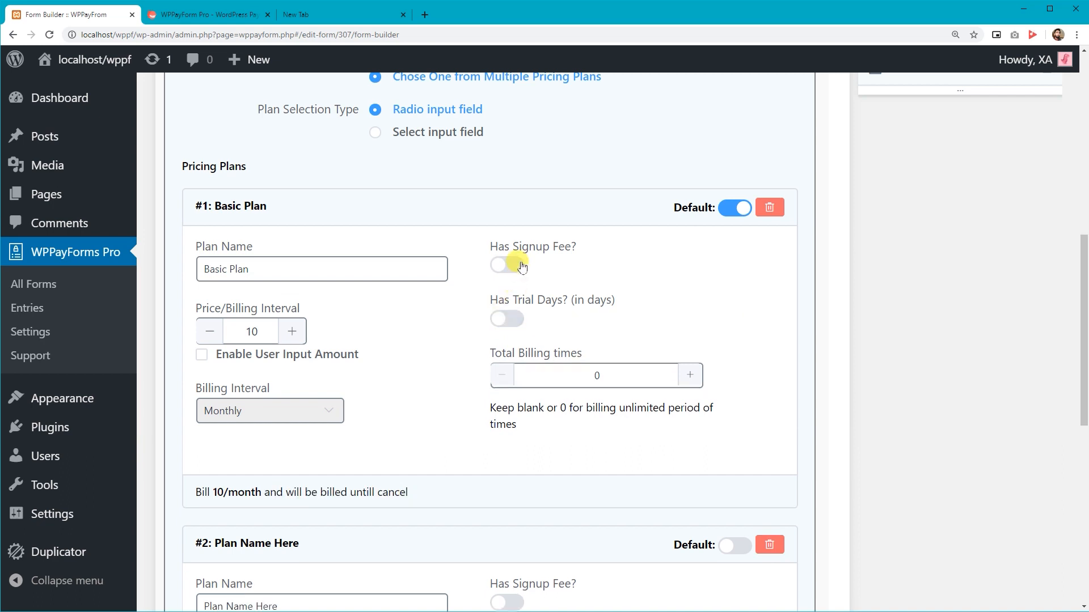
pyautogui.click(506, 266)
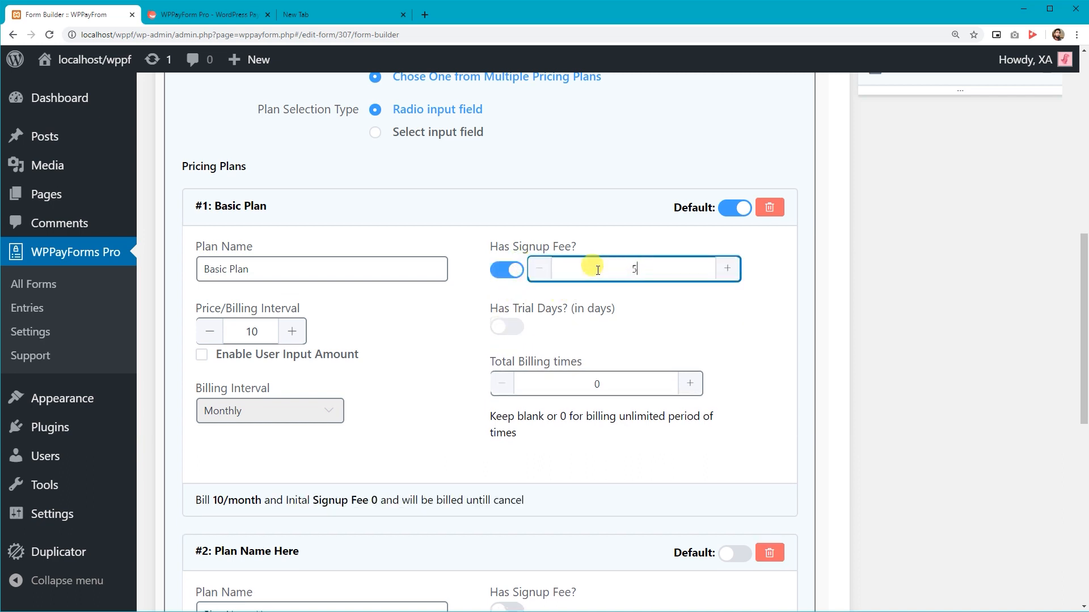
pyautogui.click(596, 383)
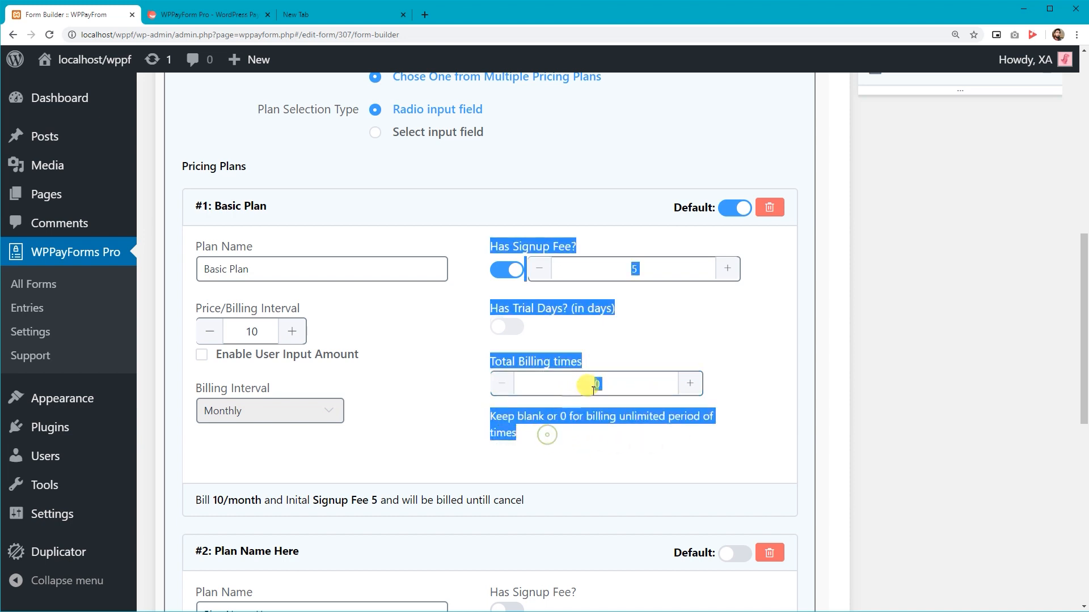
pyautogui.write('12')
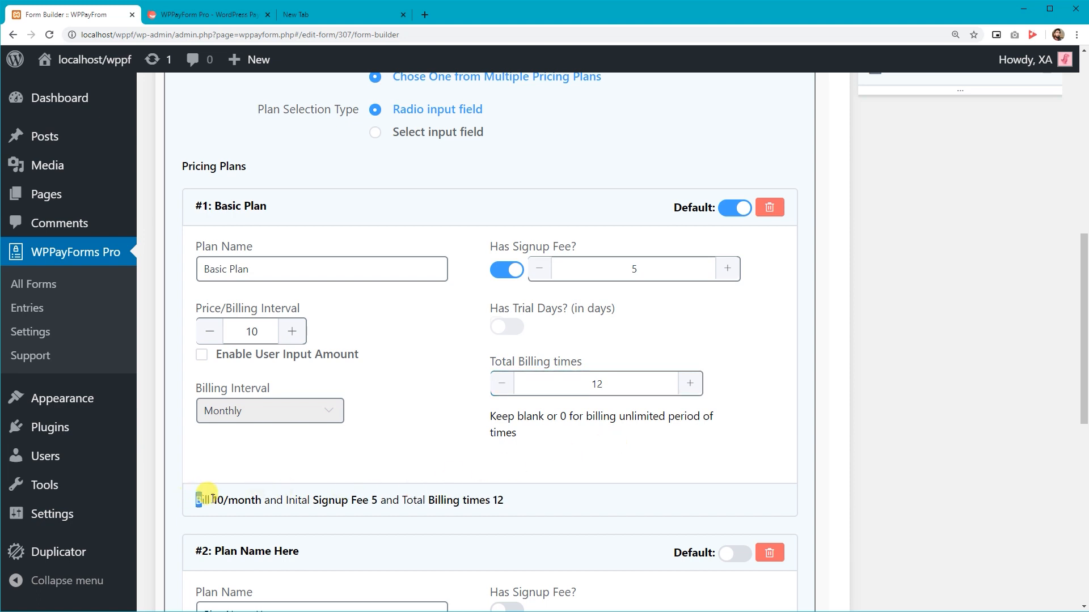
pyautogui.moveTo(202, 501); pyautogui.dragTo(510, 501)
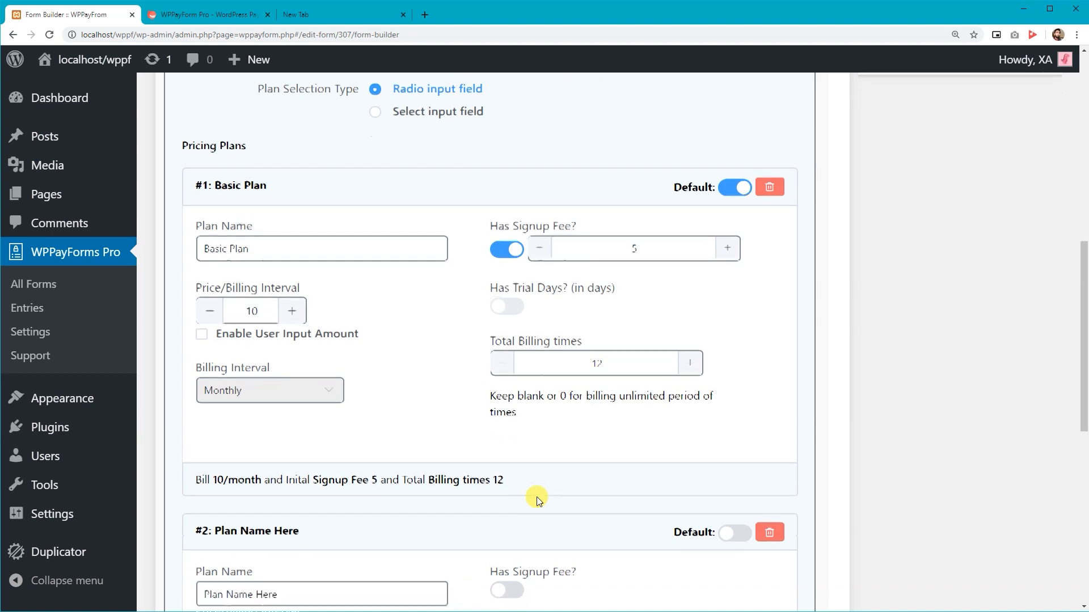
pyautogui.scroll(-3)
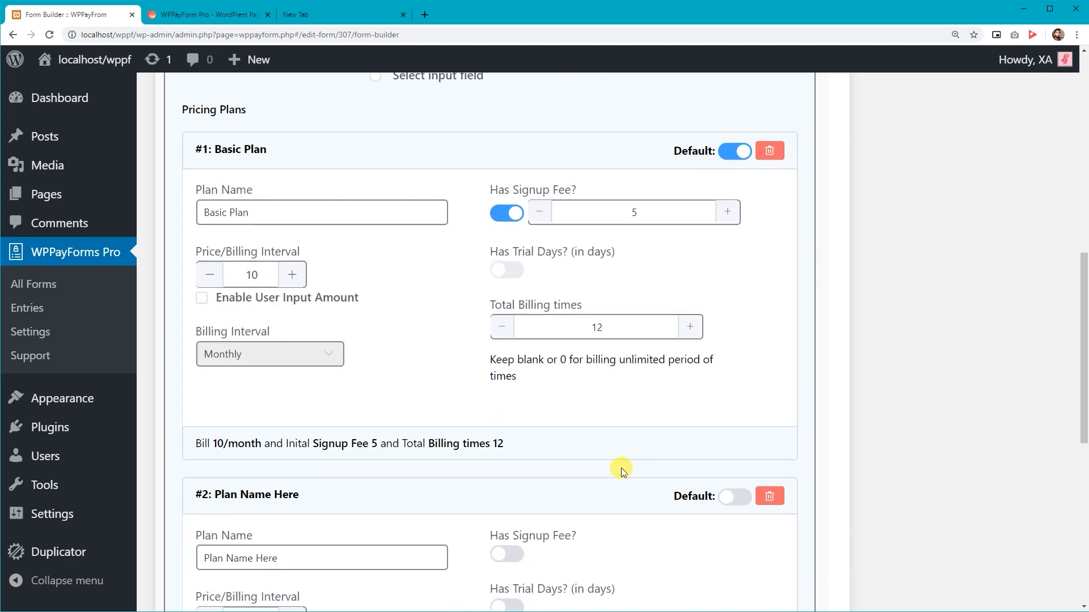
# Make plan #2 'Business Plan' at 100 Yearly with 15 trial days and 3 billing times
pyautogui.scroll(-3)
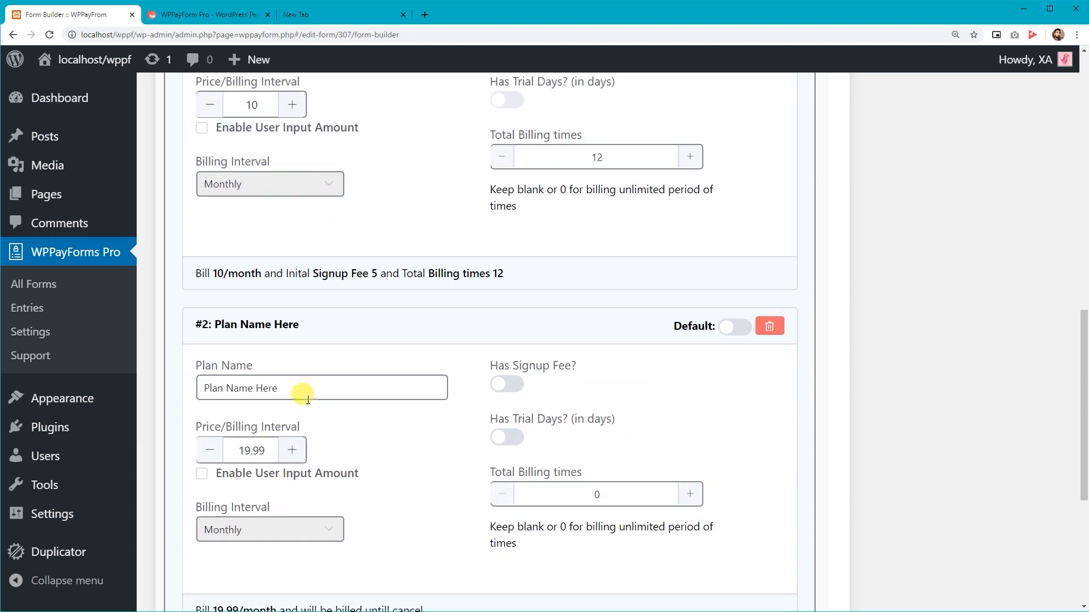
pyautogui.write('Business Plan')
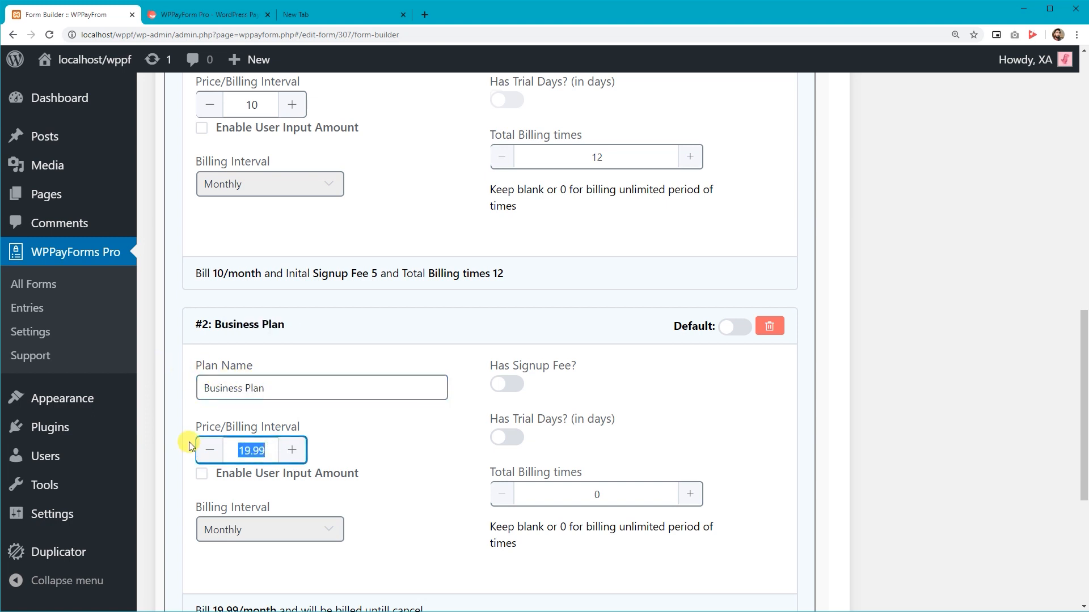
pyautogui.write('100')
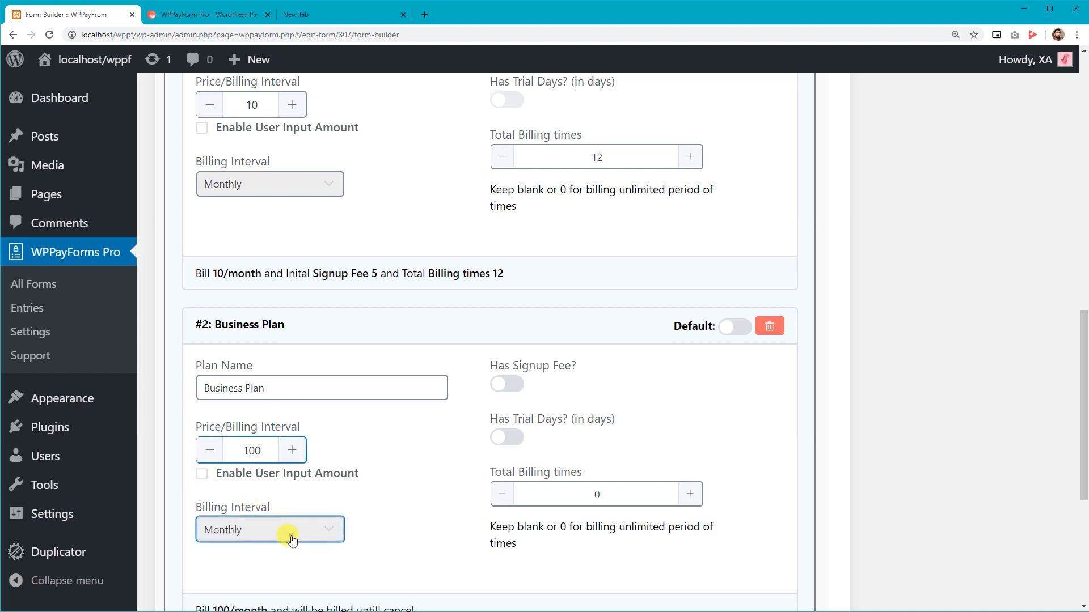
pyautogui.click(270, 530)
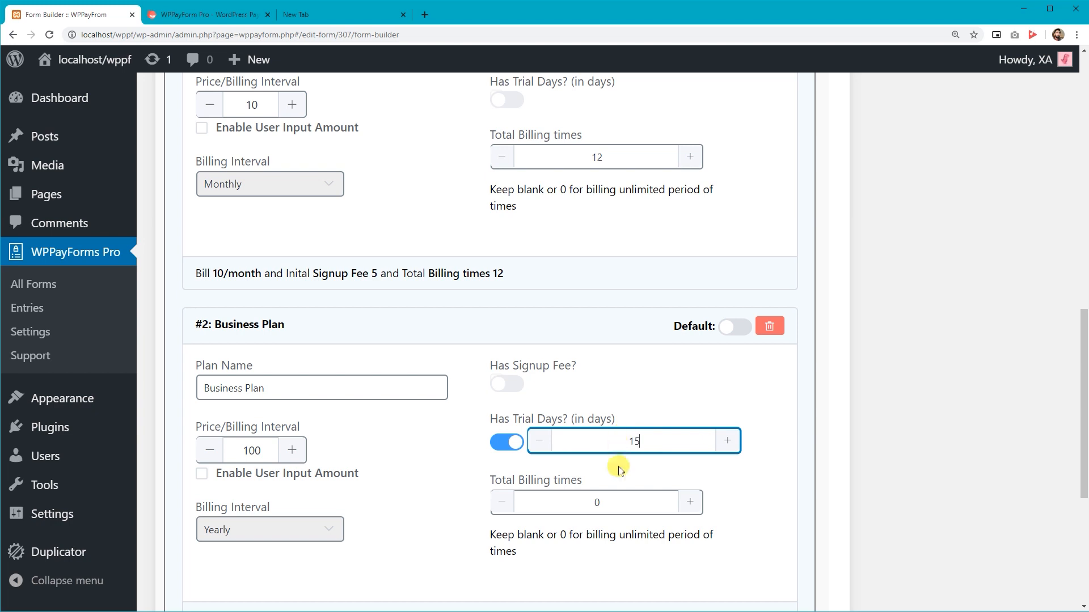
pyautogui.write('3')
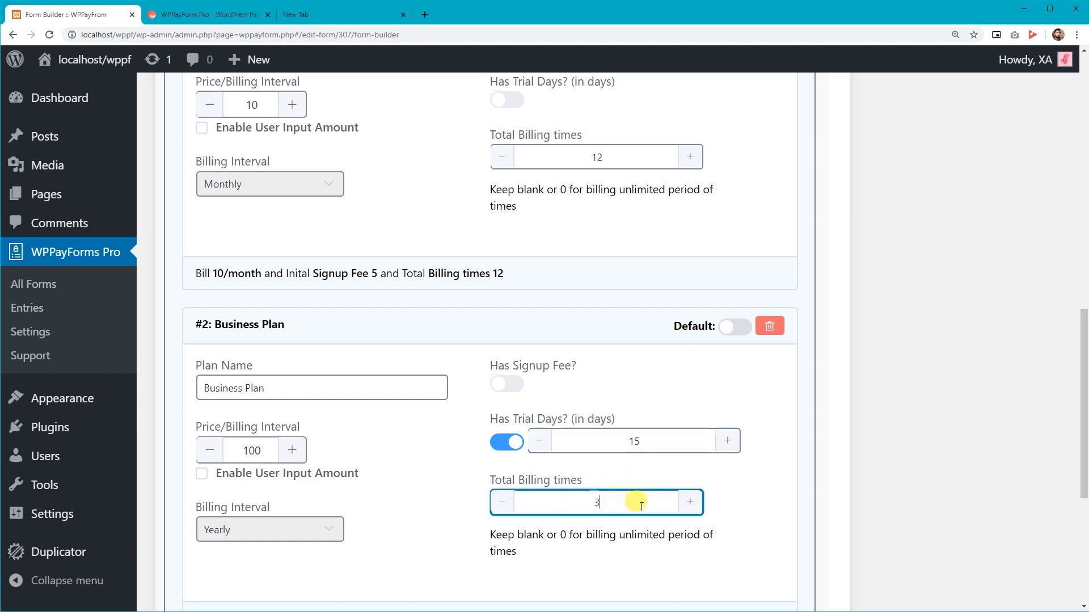
pyautogui.scroll(-3)
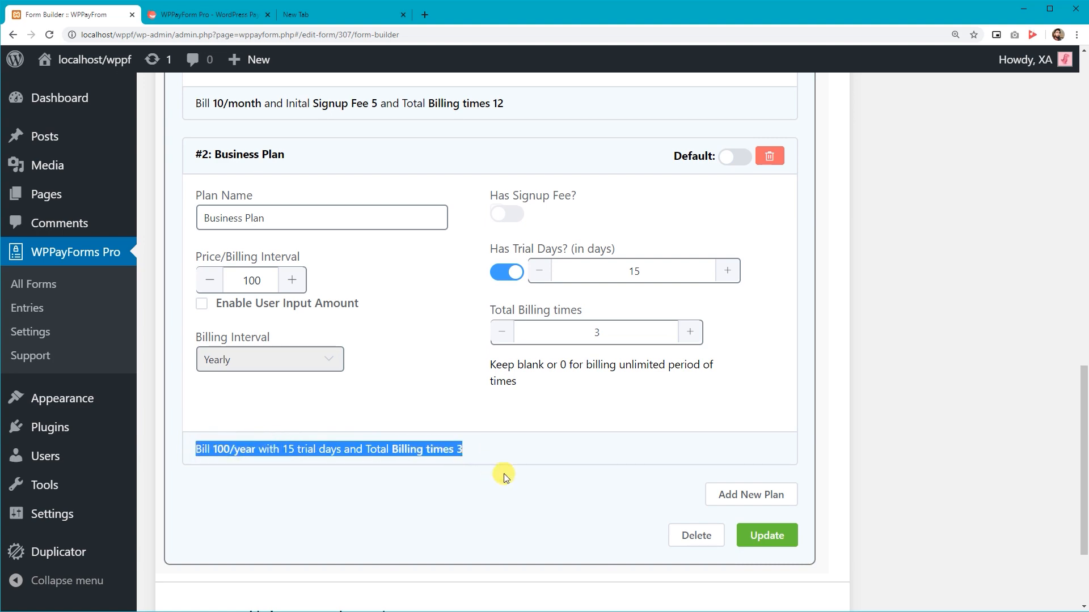
# Add plan #3 named 'Ultimate Plan' priced 250 Yearly
pyautogui.click(751, 495)
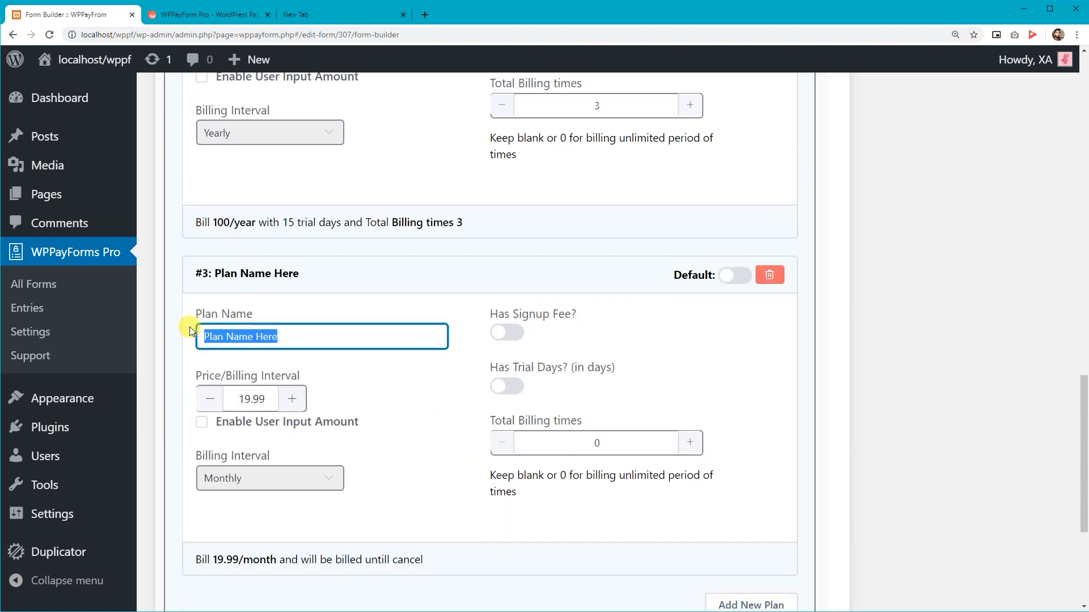
pyautogui.write('Ultimate Plan')
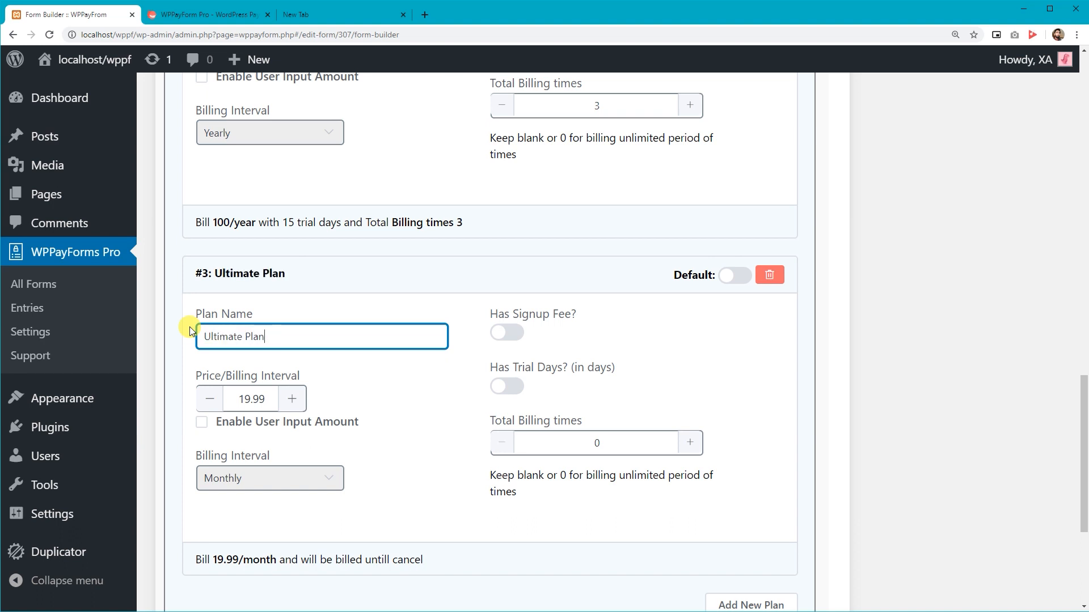
pyautogui.write('250')
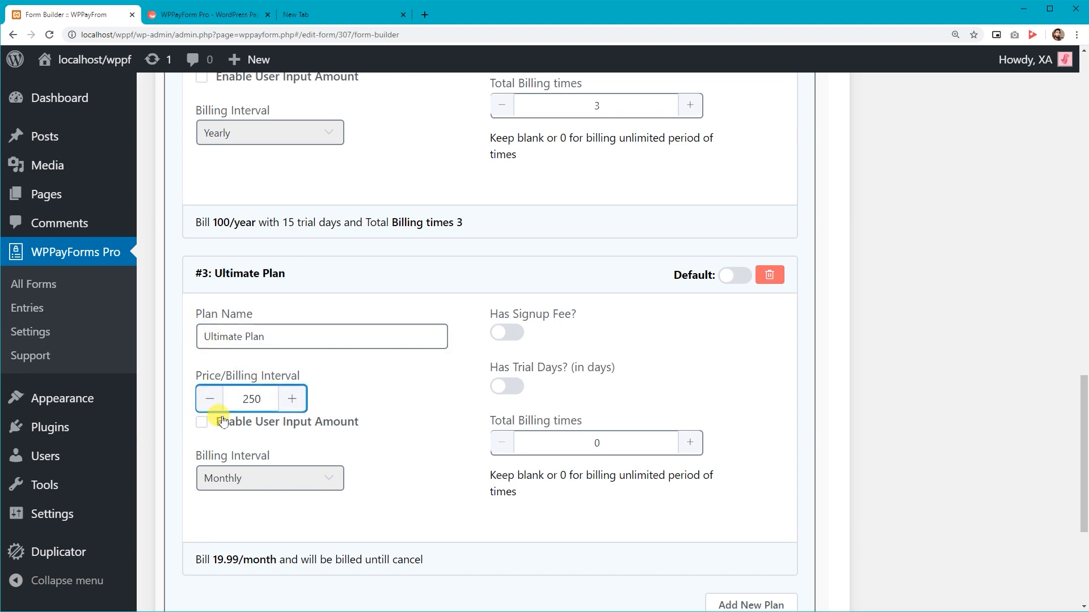
pyautogui.click(270, 477)
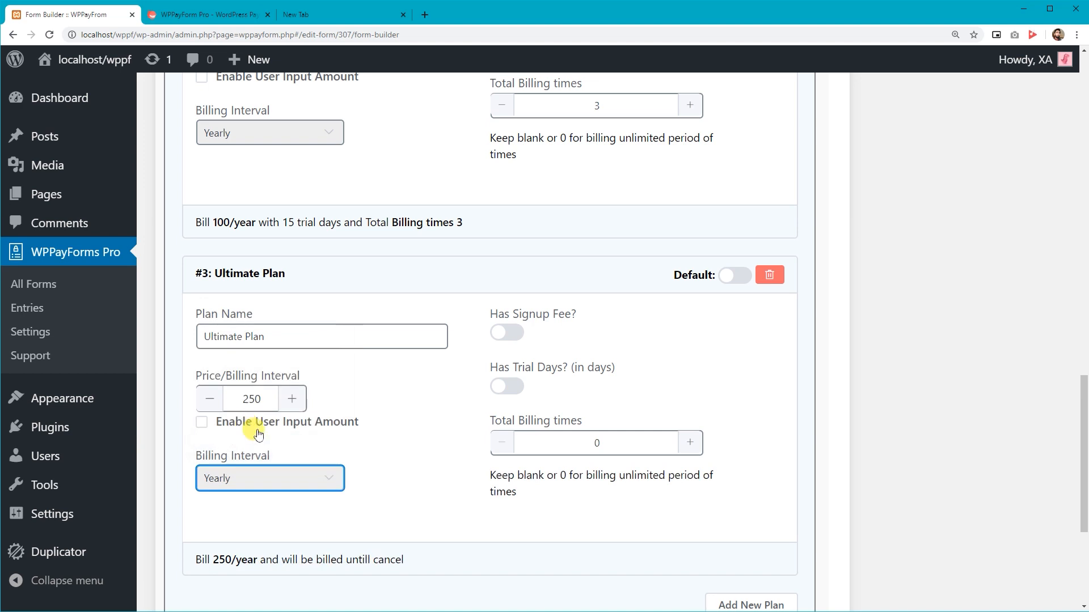
# Give Ultimate Plan 30 trial days with unlimited billing and mark Business Plan as default
pyautogui.click(506, 387)
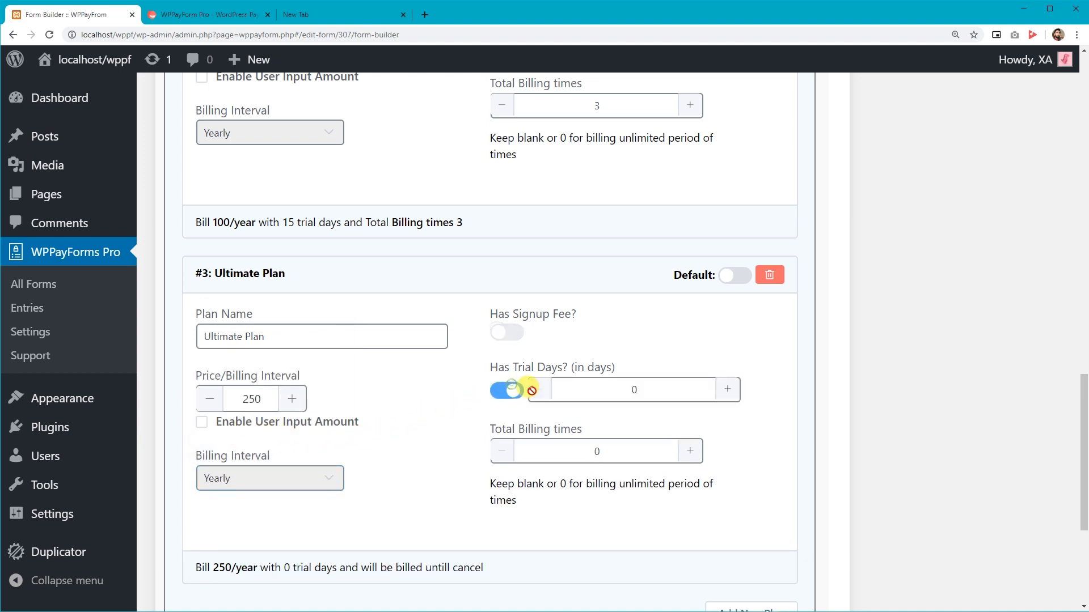
pyautogui.write('3')
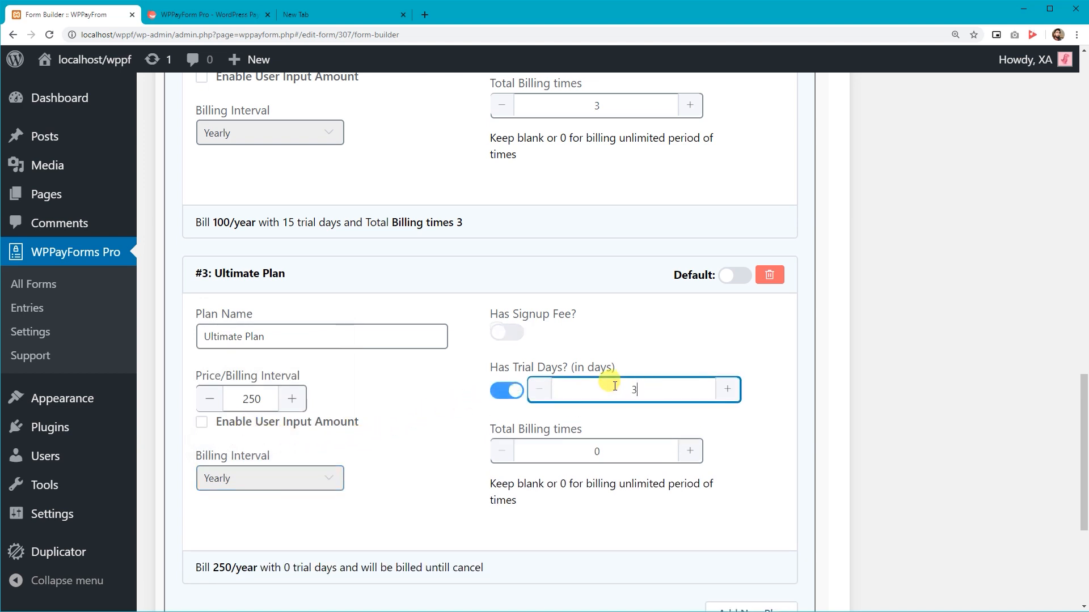
pyautogui.write('0')
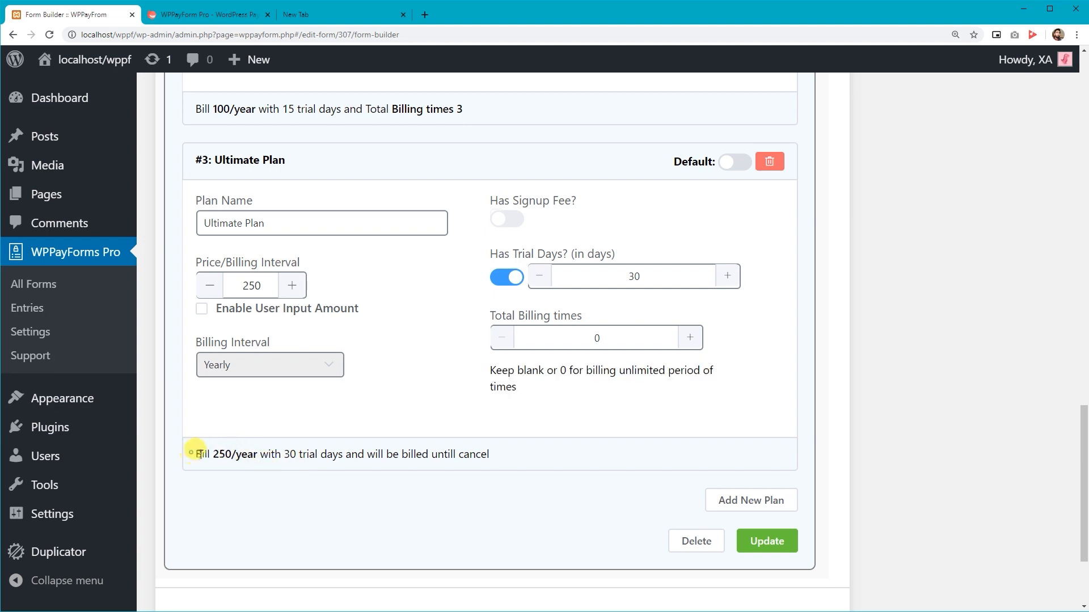
pyautogui.moveTo(196, 454); pyautogui.dragTo(497, 454)
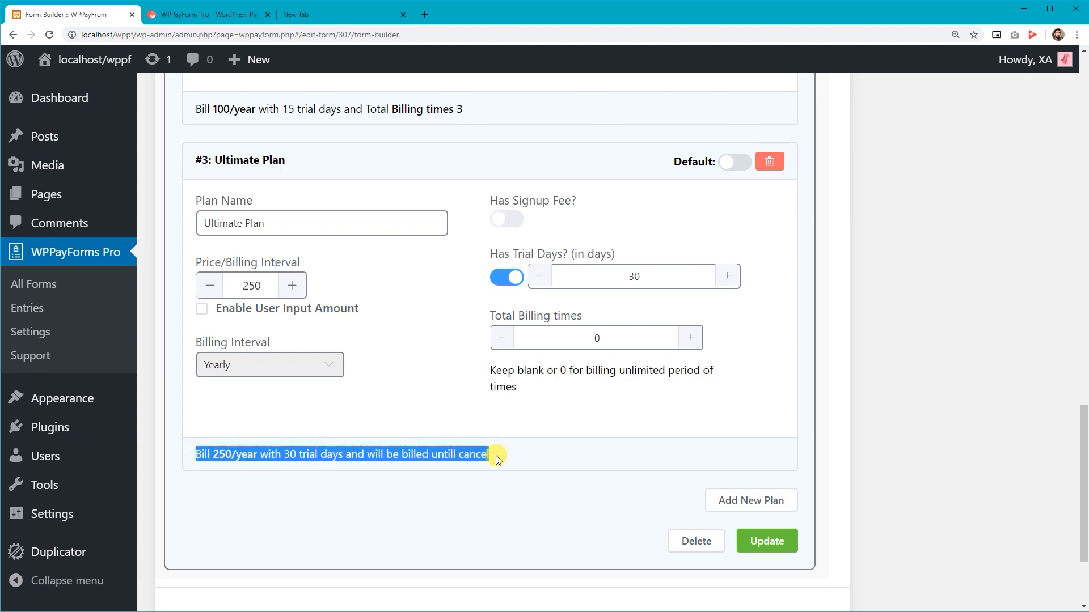
pyautogui.click(767, 541)
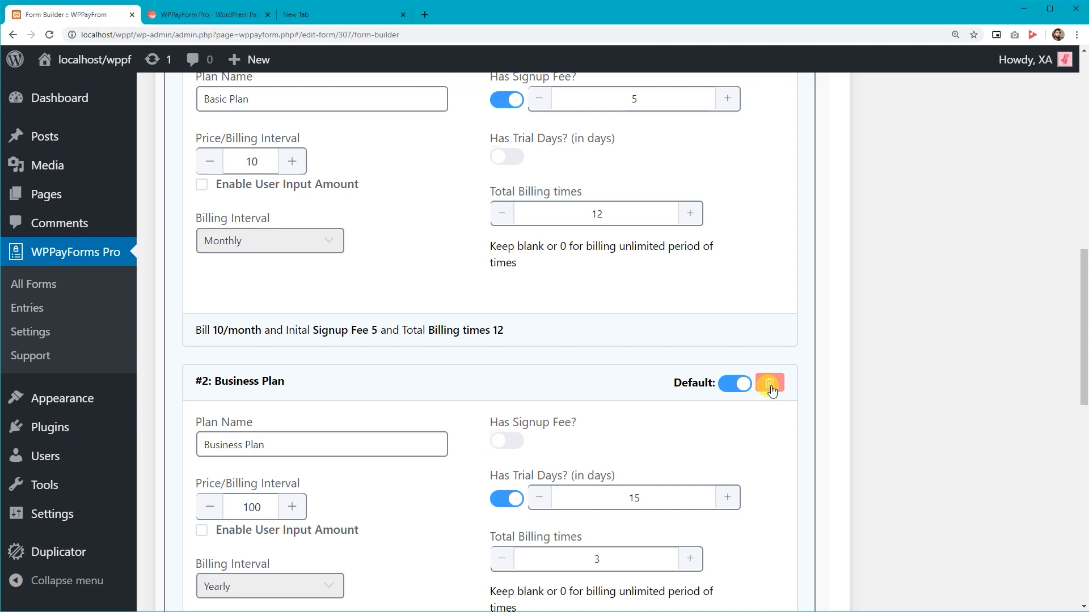
# Update the form and preview it with Basic, Business and Ultimate plans listed
pyautogui.scroll(-3)
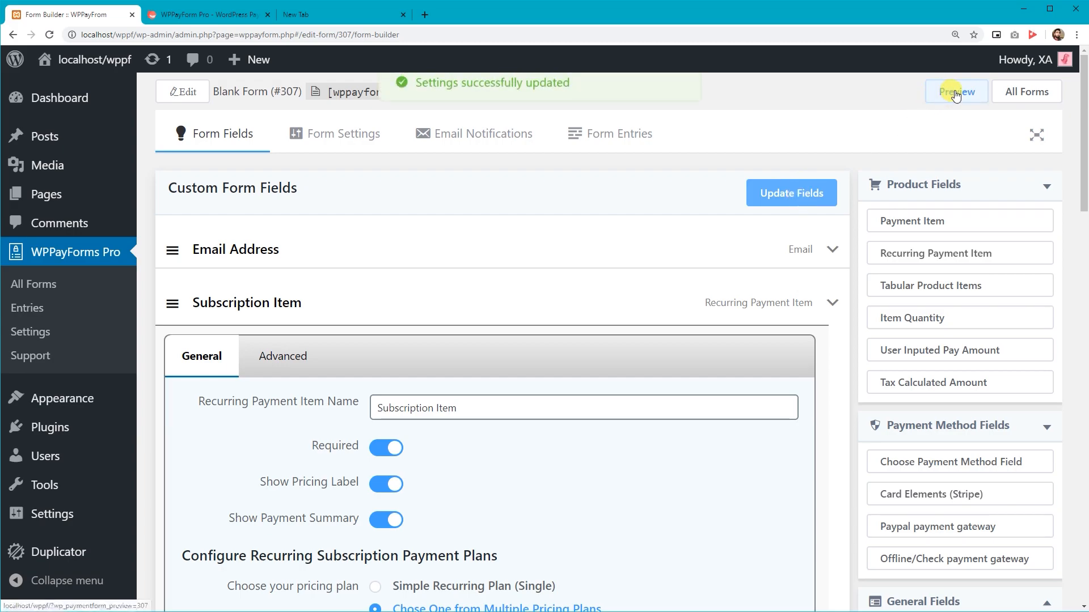
pyautogui.click(957, 91)
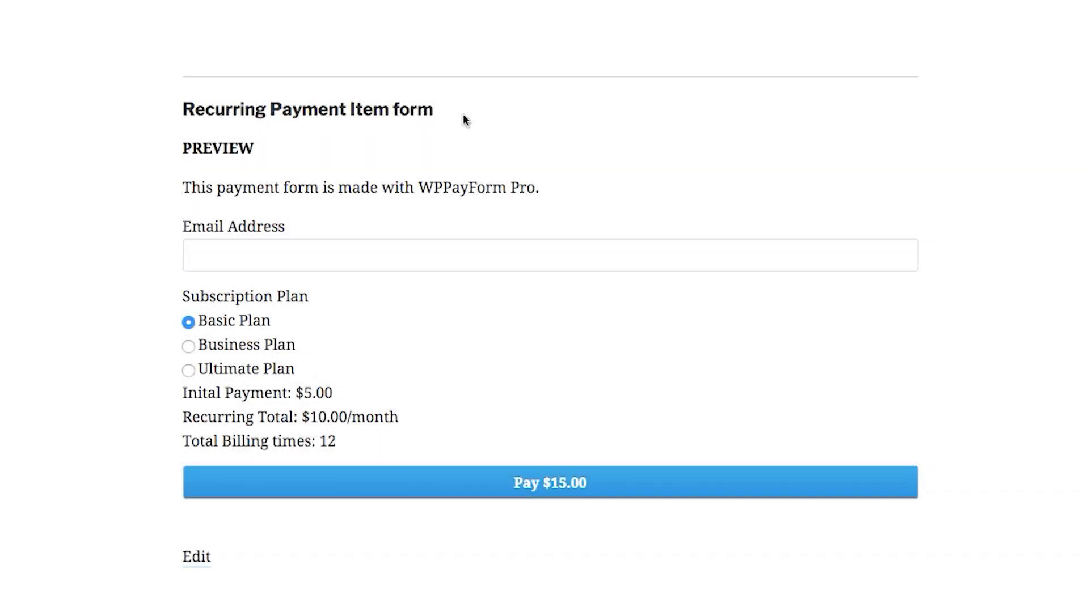
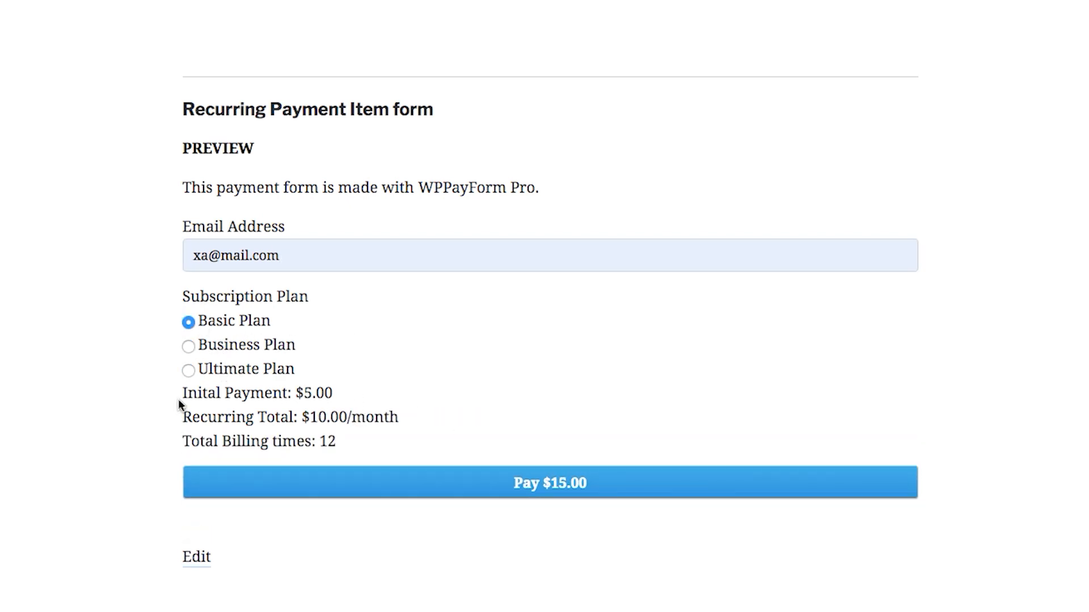
pyautogui.click(187, 347)
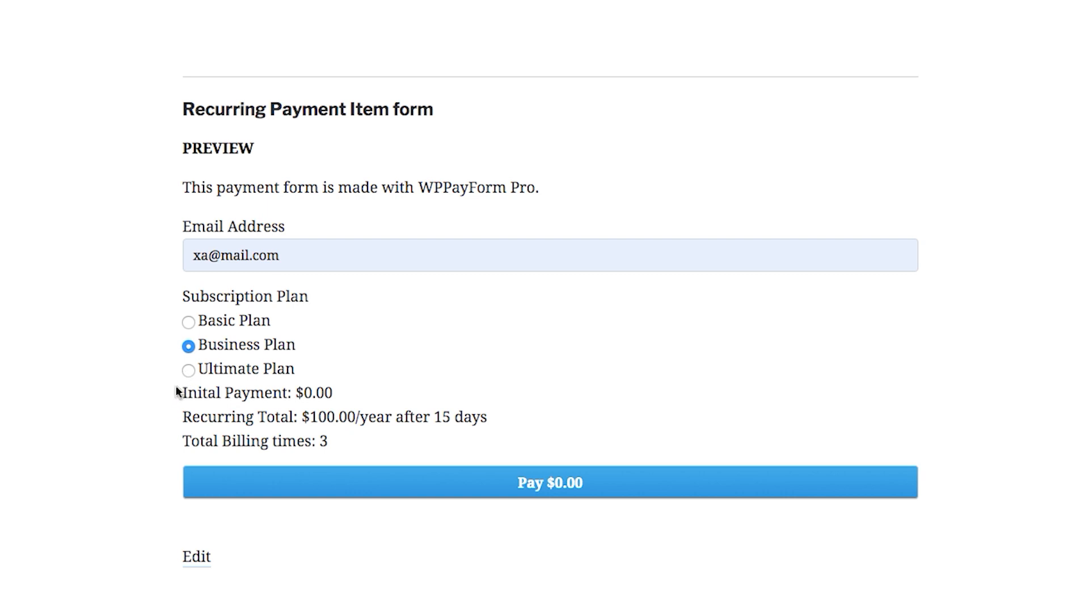
pyautogui.click(188, 369)
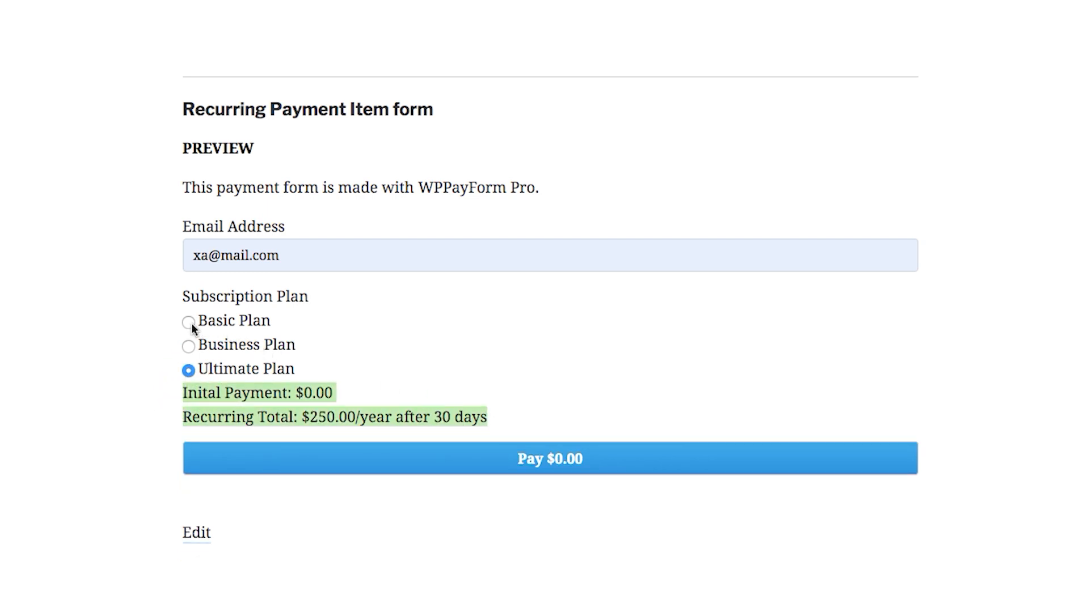
pyautogui.click(189, 321)
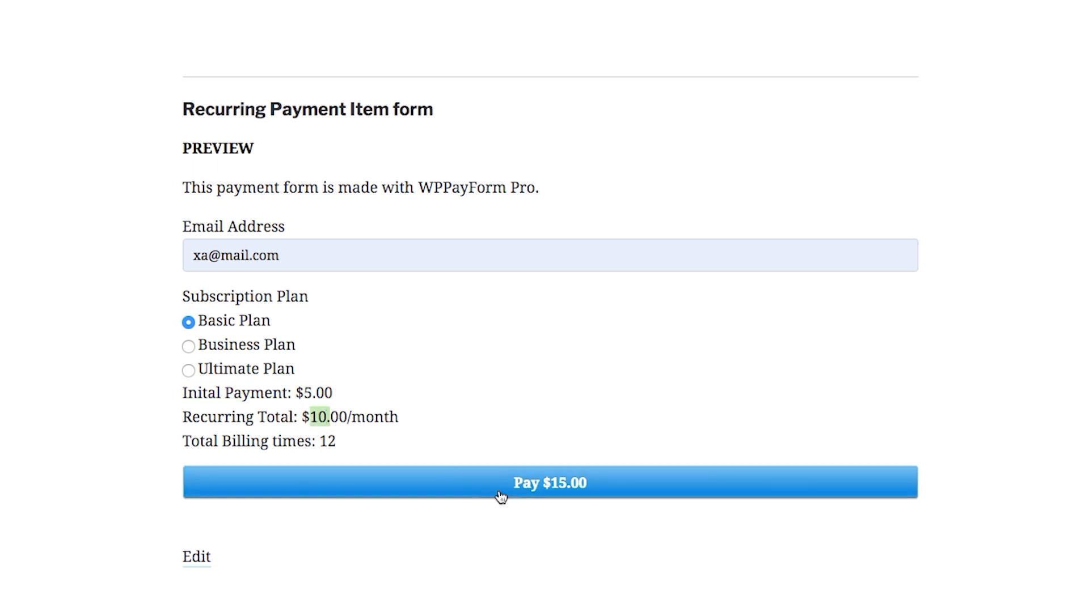
pyautogui.moveTo(212, 362)
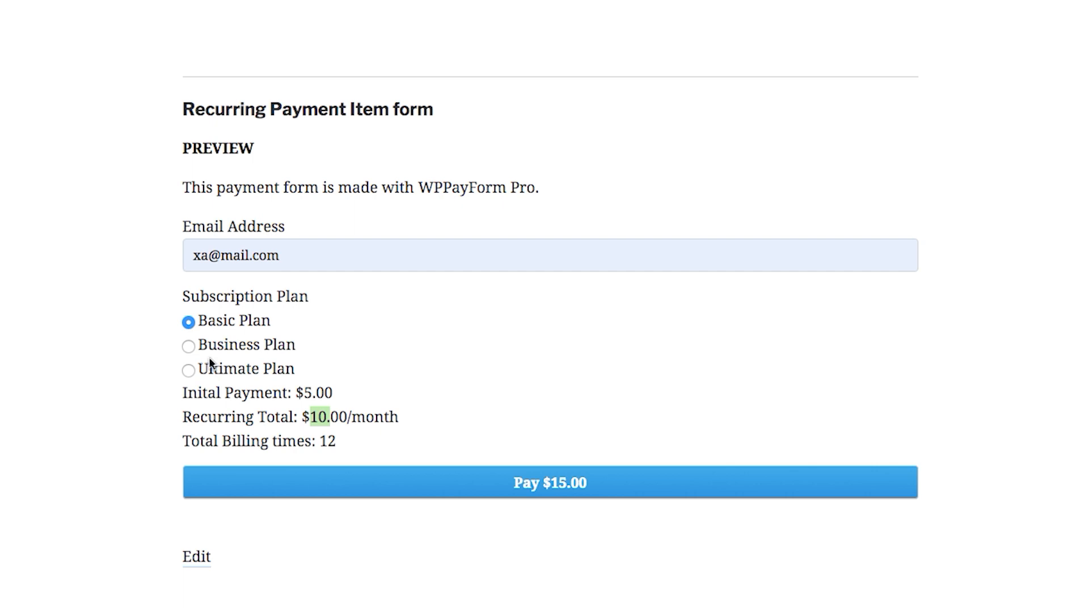
pyautogui.click(188, 347)
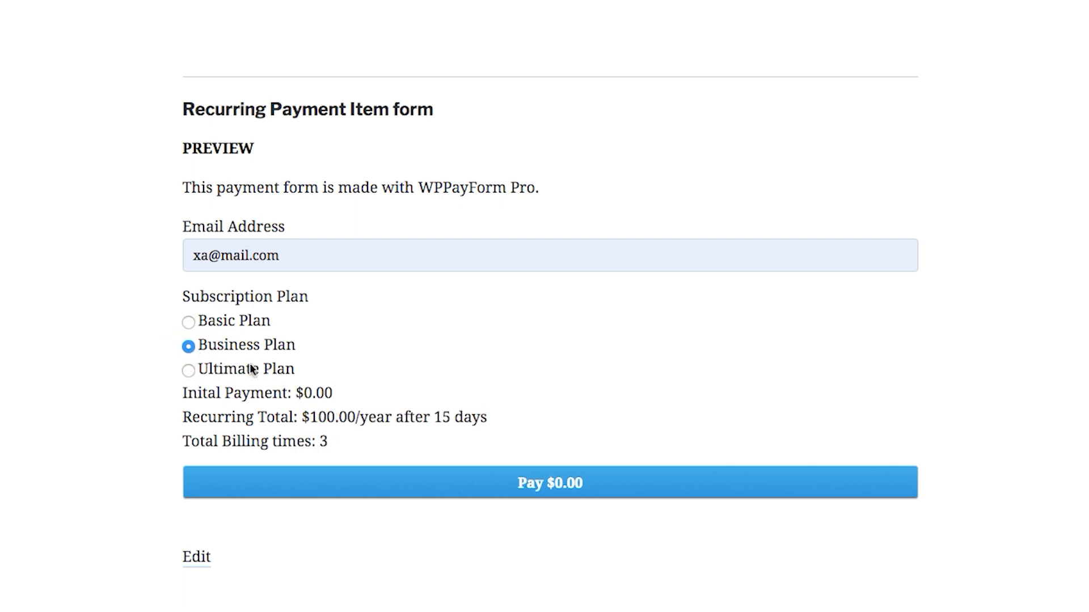